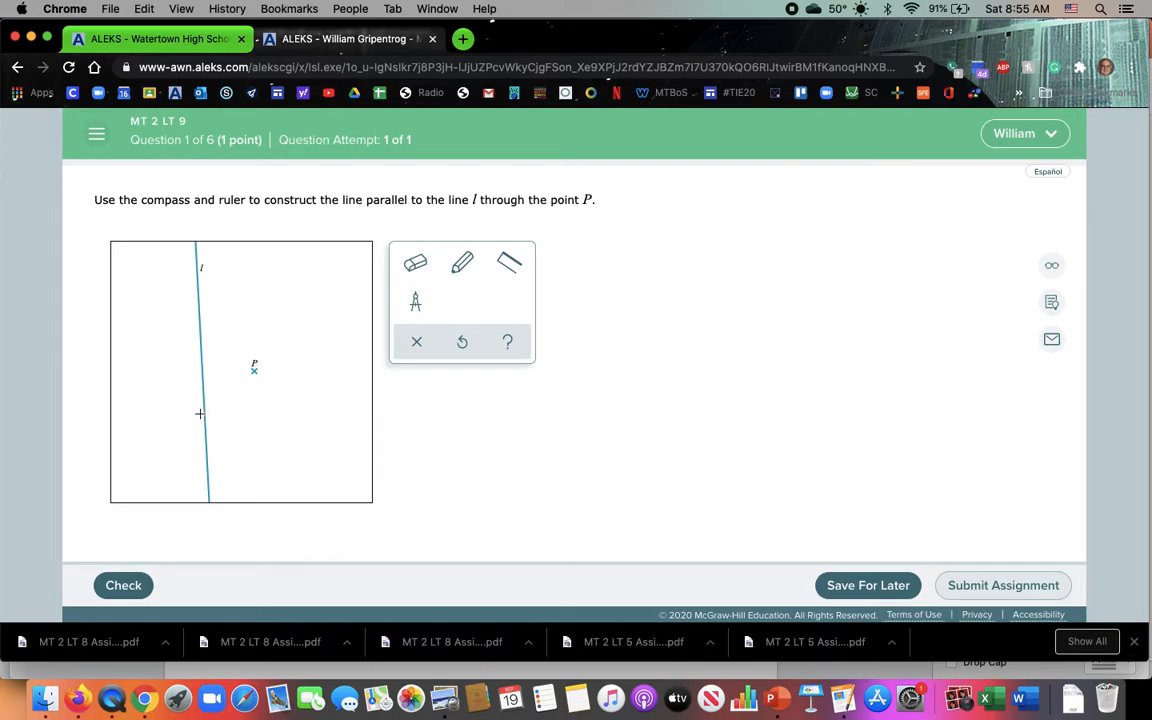
{"action": "mouse_move", "coordinate": [260, 446]}
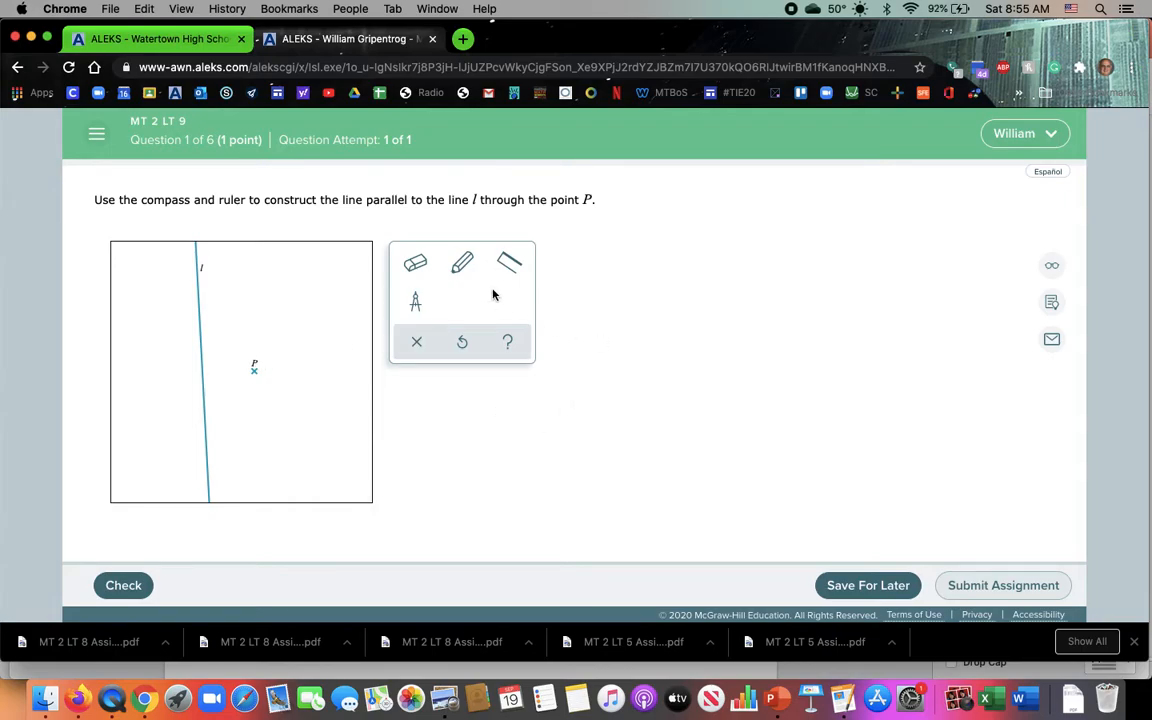
Step: Draw a transversal through P crossing line l with straightedge and pencil, then ready the compass
{"action": "left_click", "coordinate": [508, 264]}
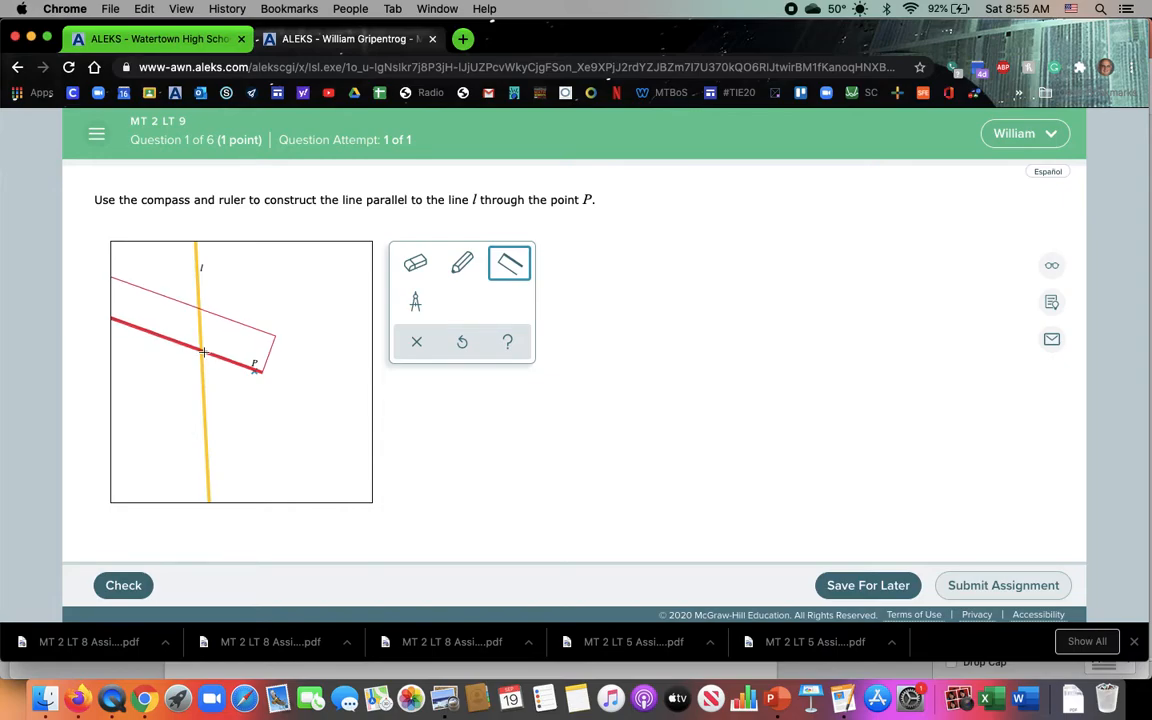
{"action": "left_click", "coordinate": [460, 264]}
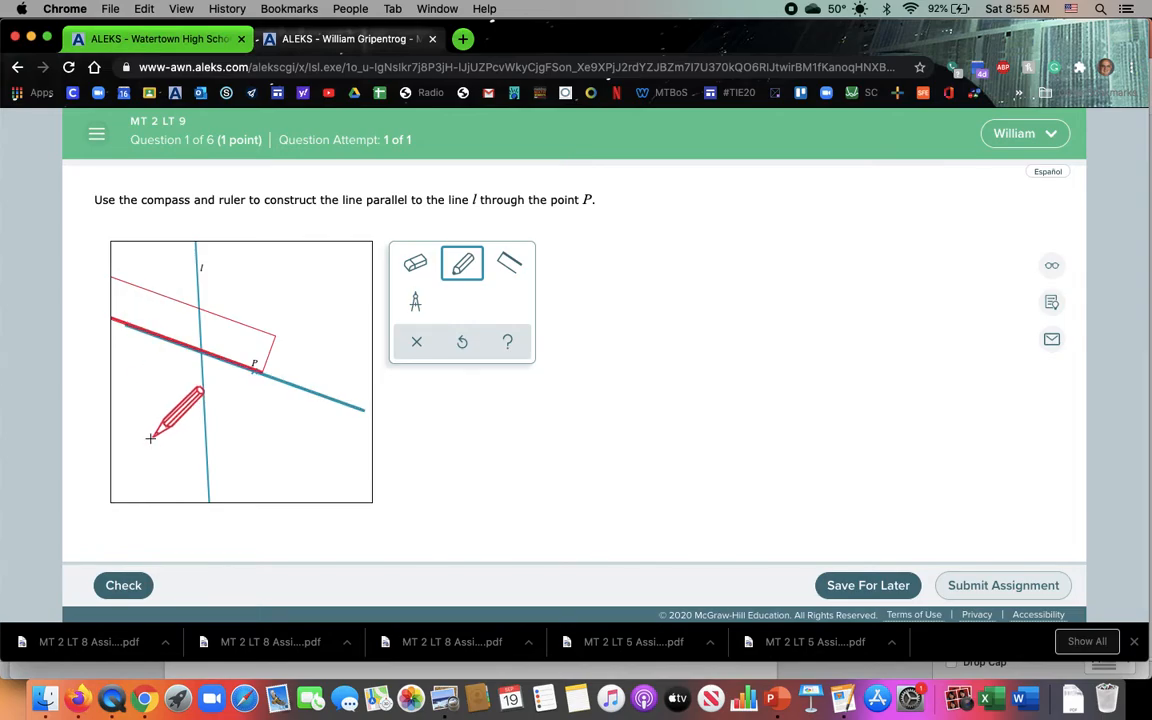
{"action": "left_click", "coordinate": [416, 302]}
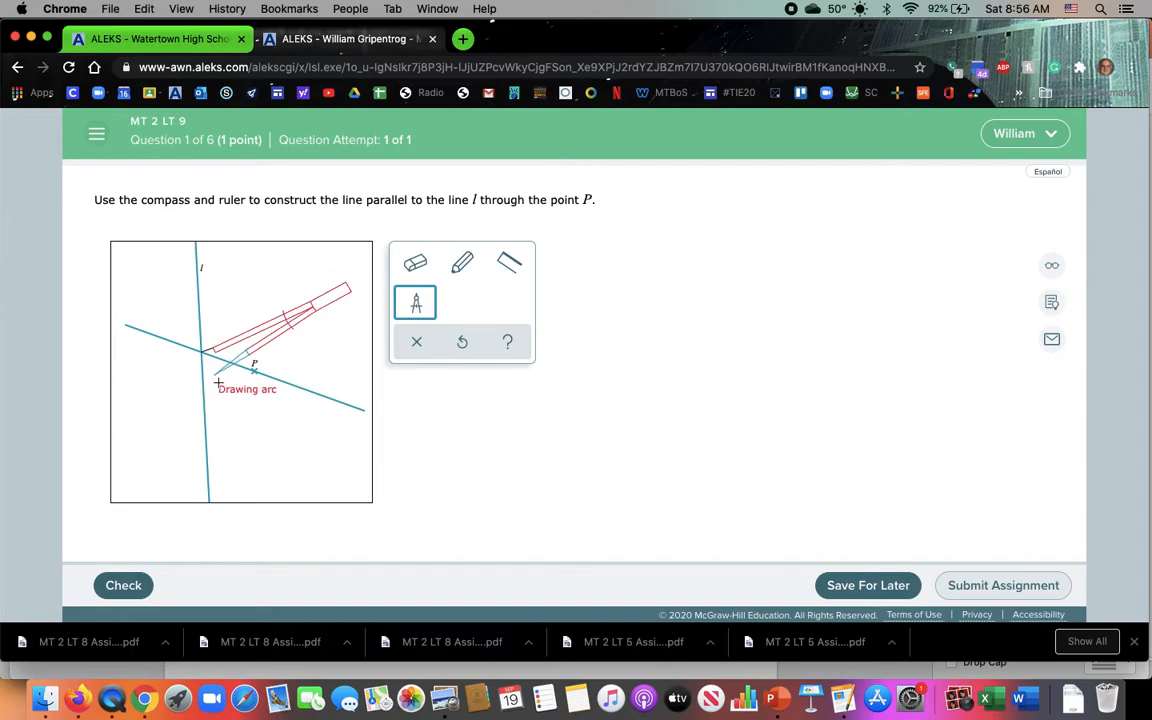
Step: Sweep an arc centred at the transversal's crossing with l, then set the compass aside
{"action": "left_click_drag", "start_coordinate": [218, 384], "coordinate": [184, 336]}
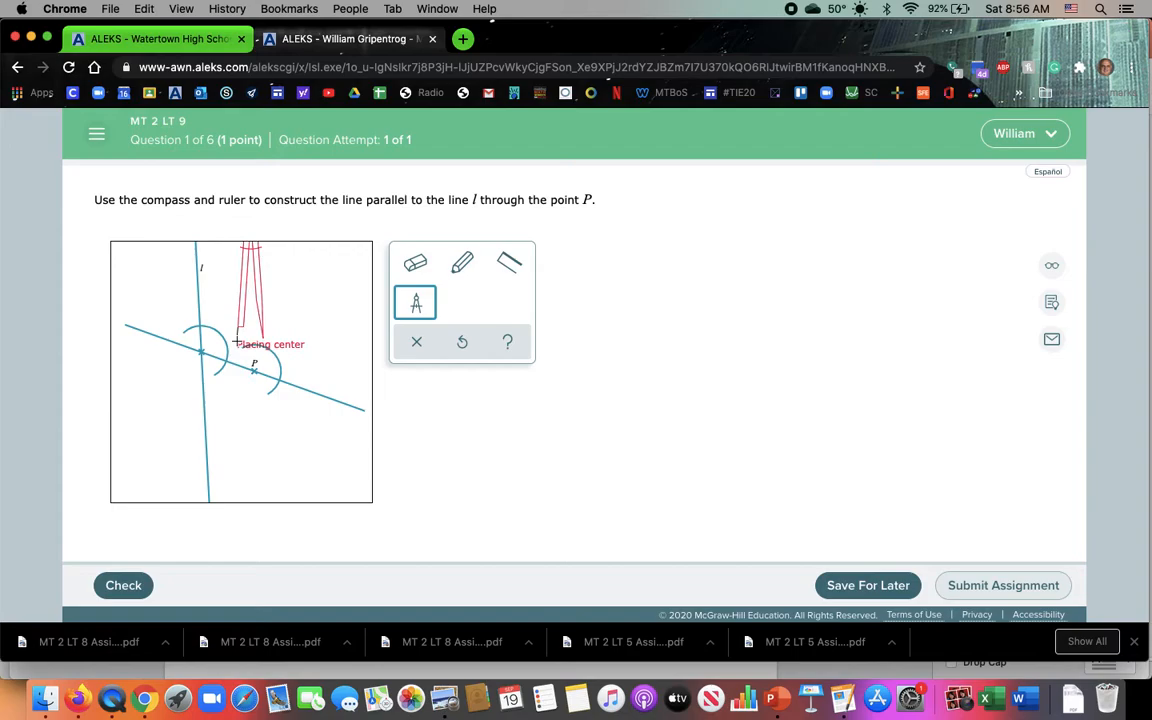
{"action": "left_click_drag", "start_coordinate": [270, 344], "coordinate": [356, 304]}
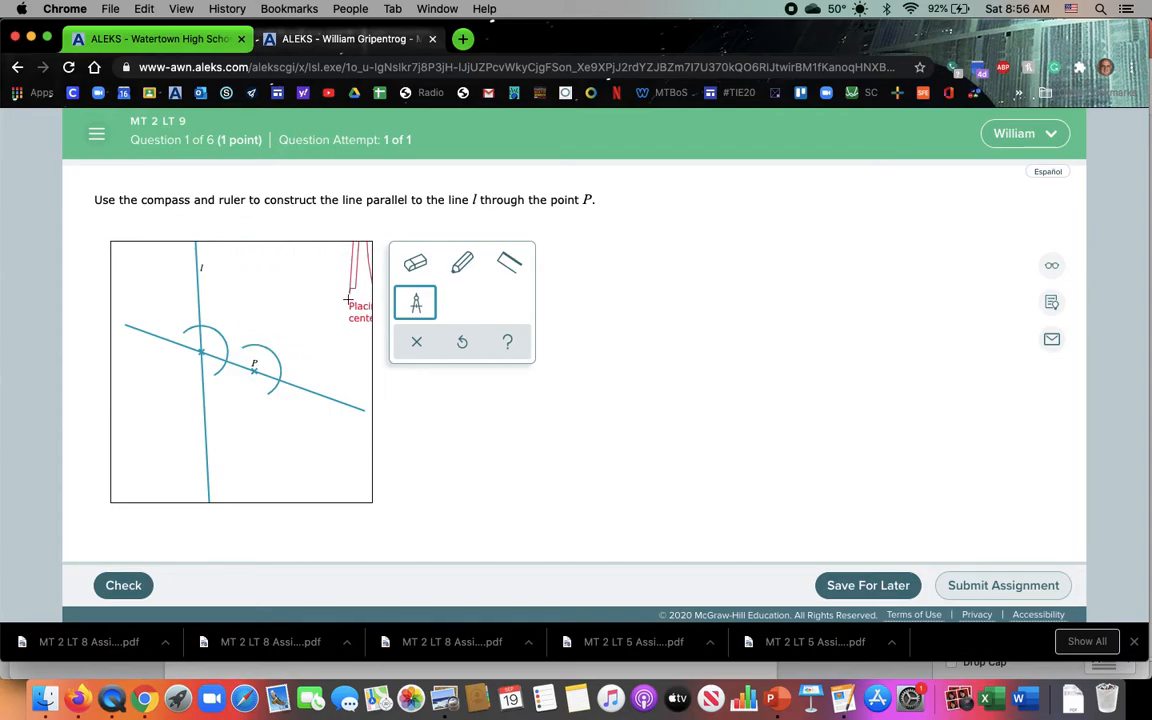
{"action": "left_click", "coordinate": [460, 264]}
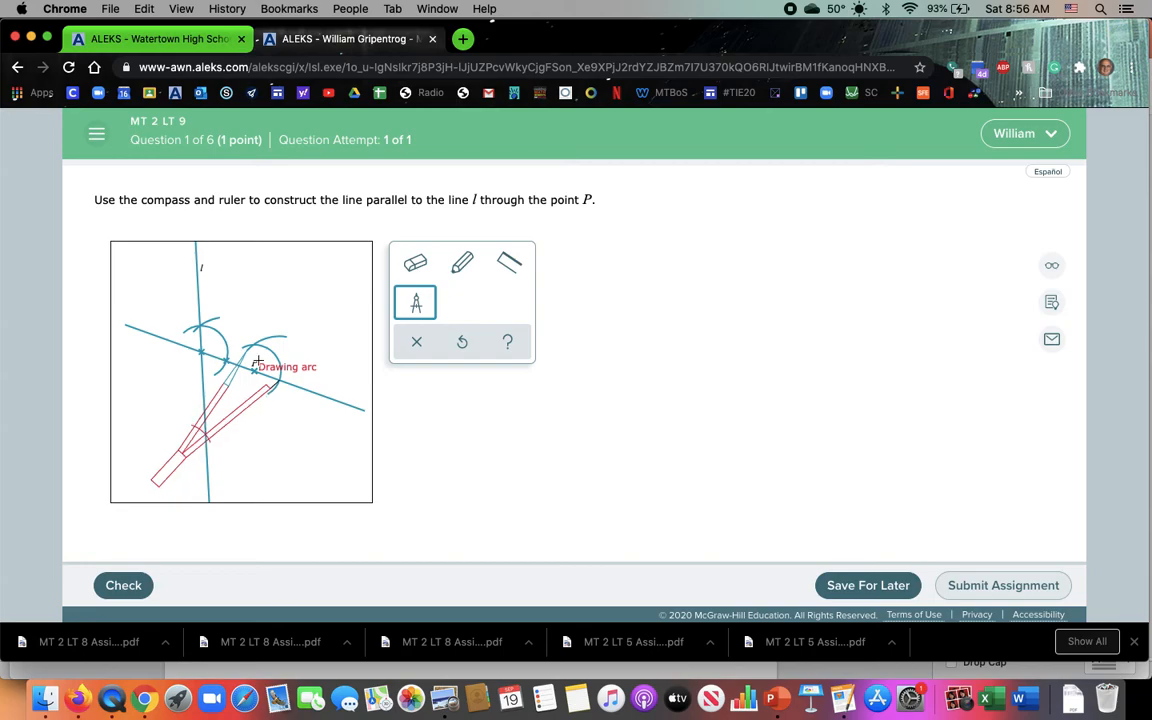
Step: Align the straightedge through P and the arc crossing and draw the parallel line
{"action": "left_click", "coordinate": [508, 262]}
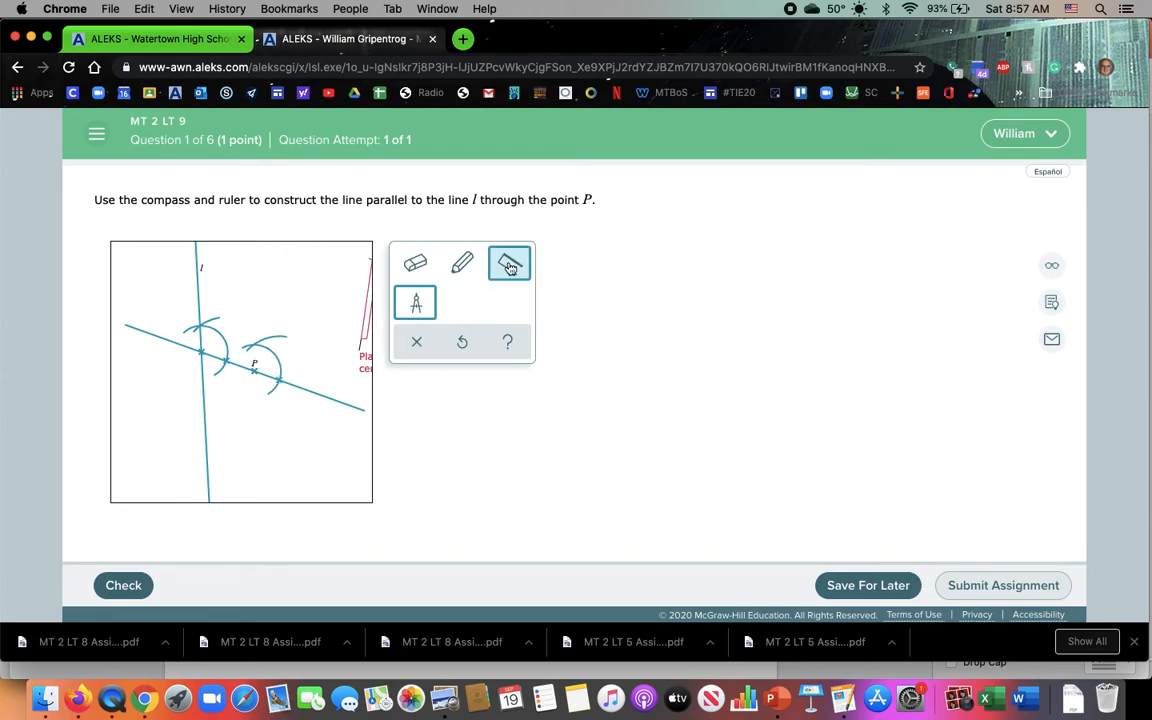
{"action": "left_click_drag", "start_coordinate": [252, 370], "coordinate": [370, 400]}
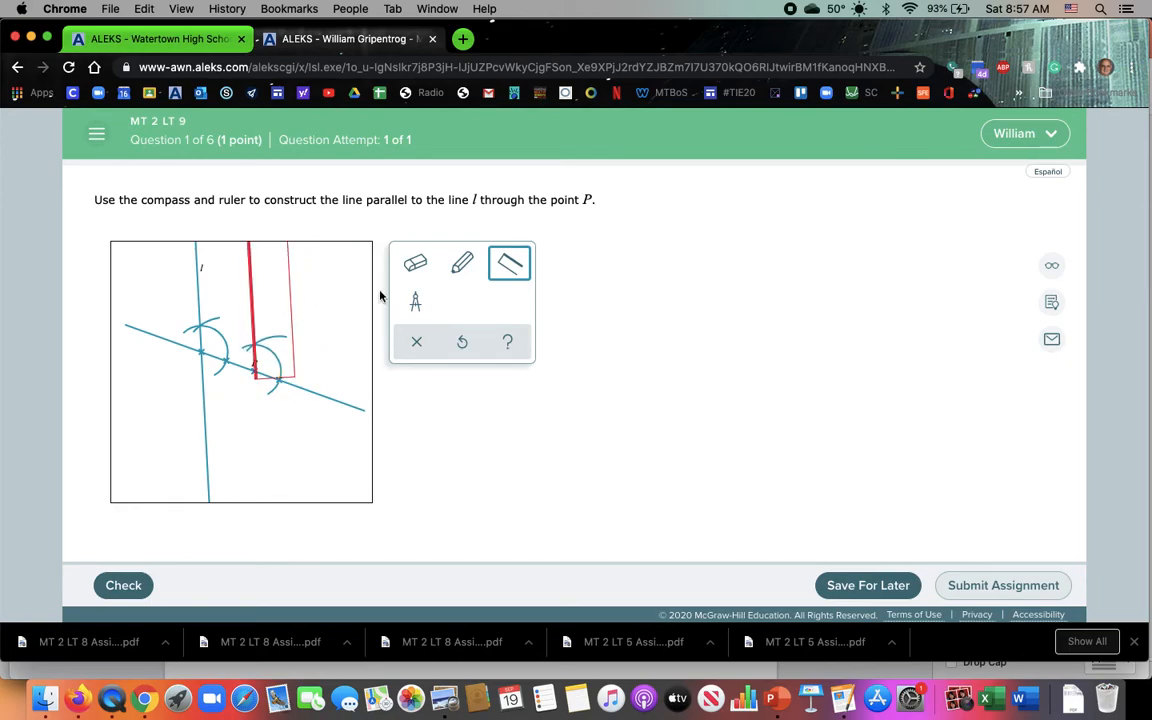
{"action": "left_click", "coordinate": [462, 264]}
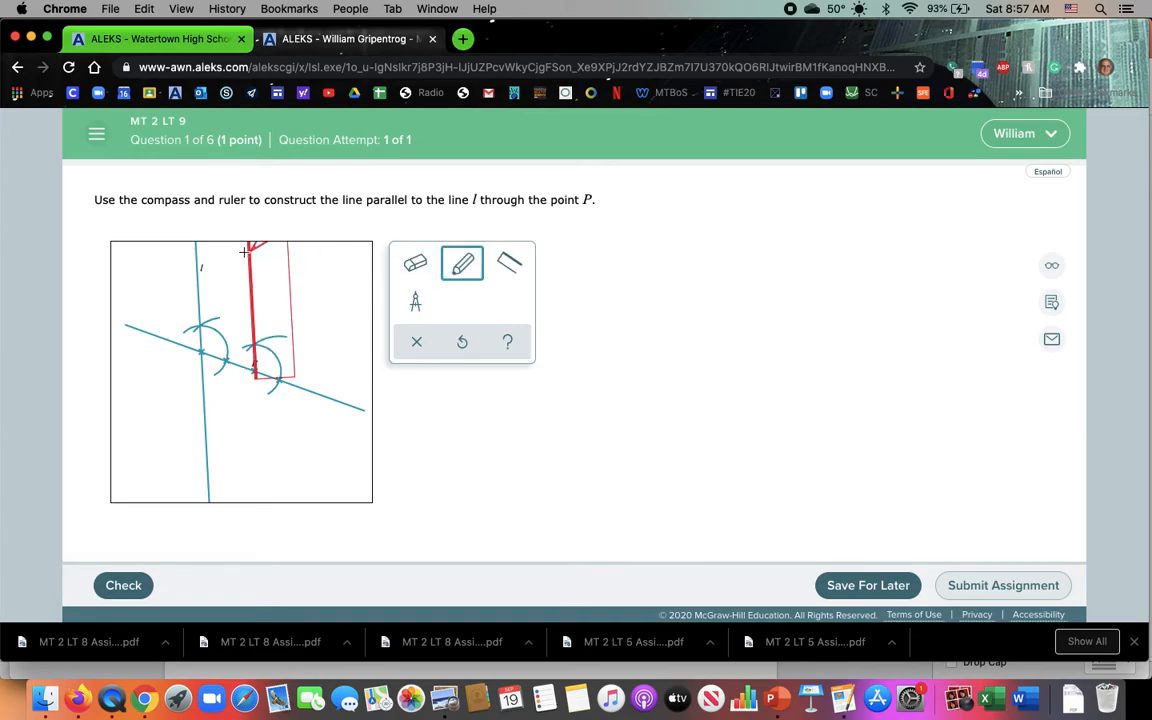
{"action": "left_click_drag", "start_coordinate": [250, 248], "coordinate": [262, 412]}
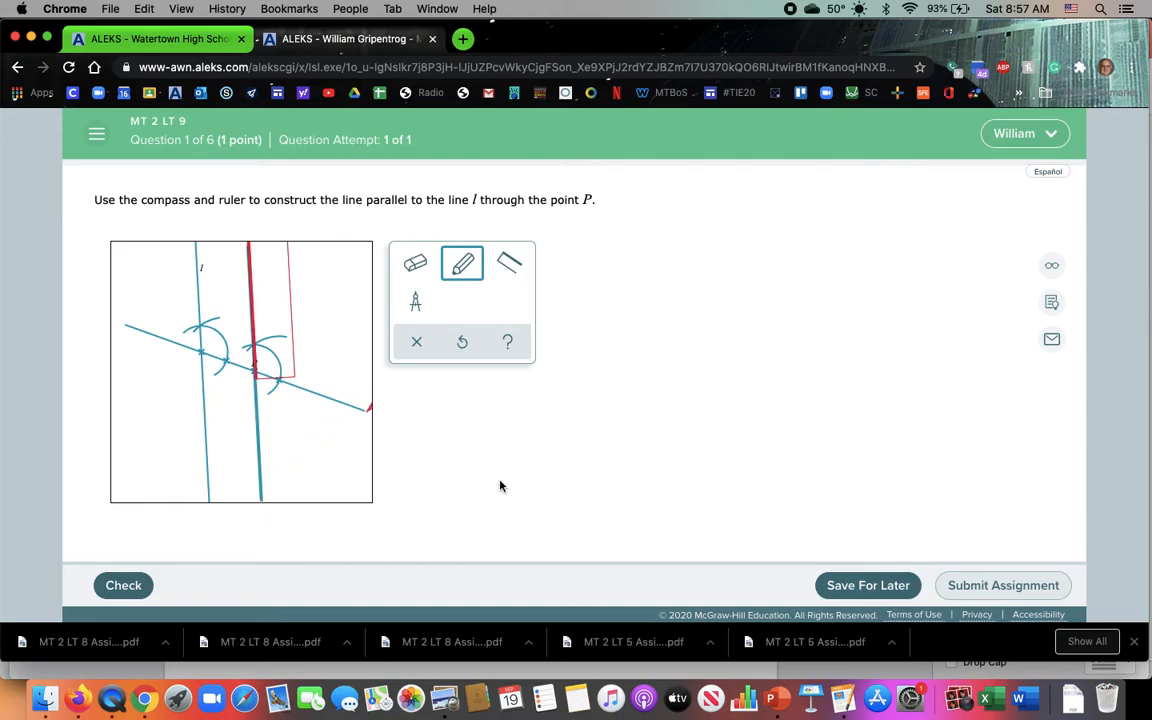
Step: Clear the compass, straightedge and pencil off the drawing and have it graded Correct
{"action": "left_click", "coordinate": [416, 304]}
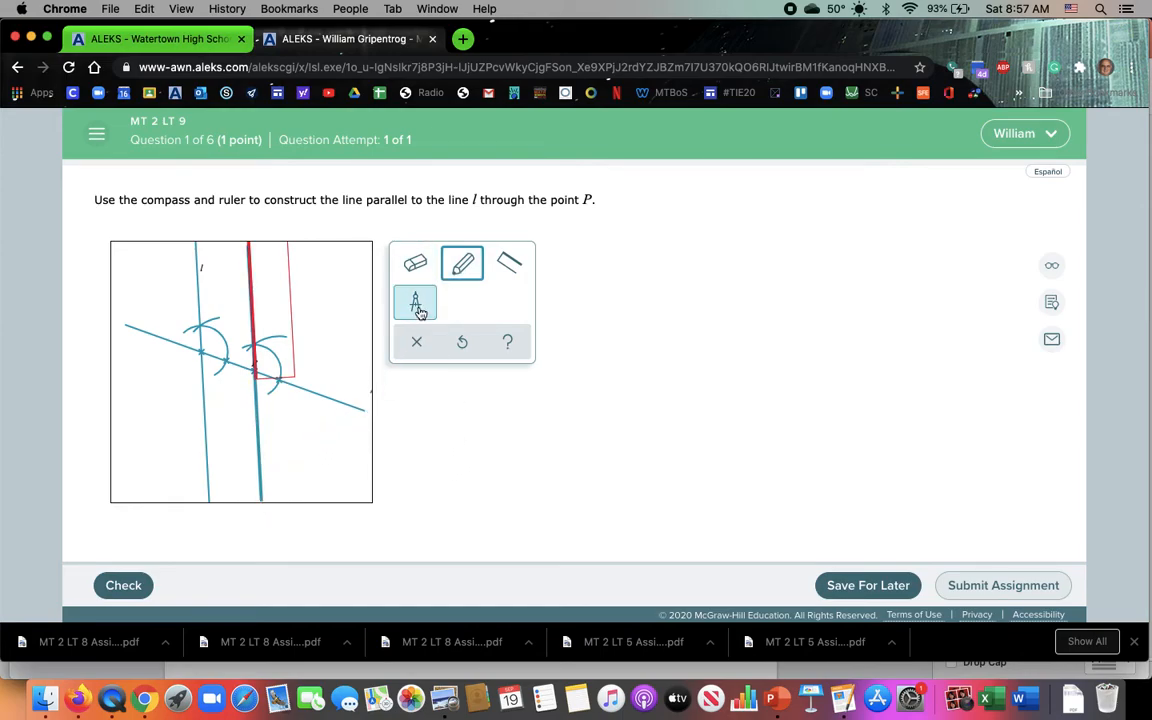
{"action": "left_click", "coordinate": [508, 264]}
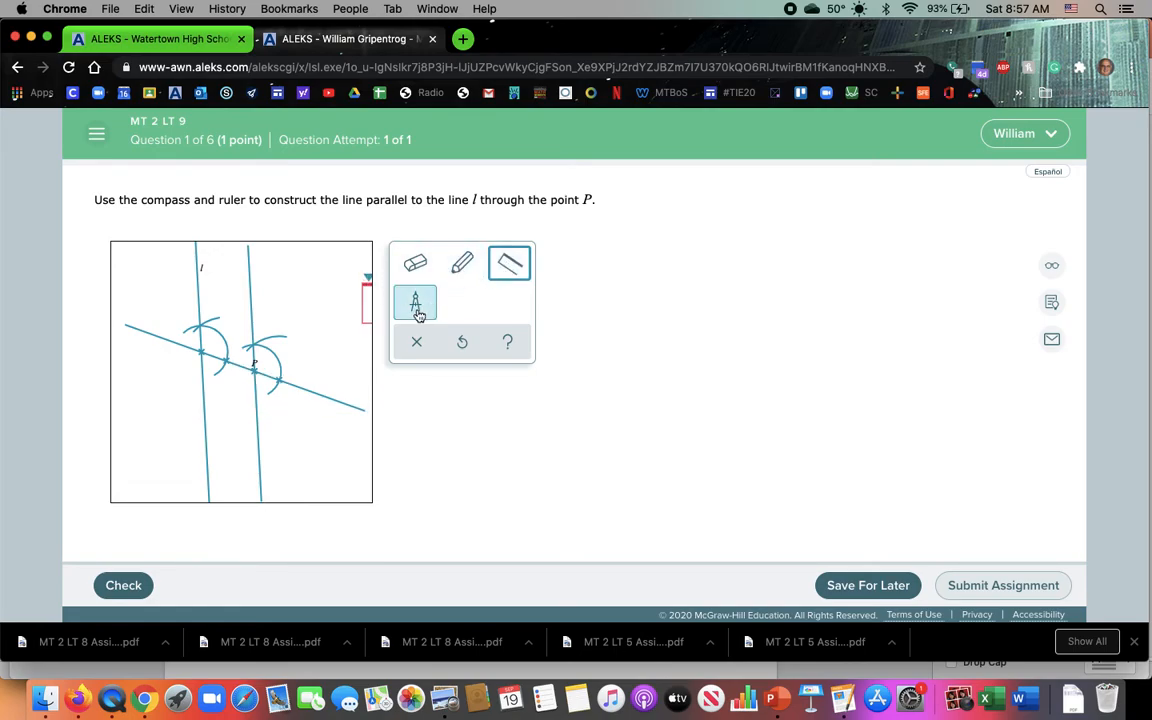
{"action": "left_click", "coordinate": [460, 262]}
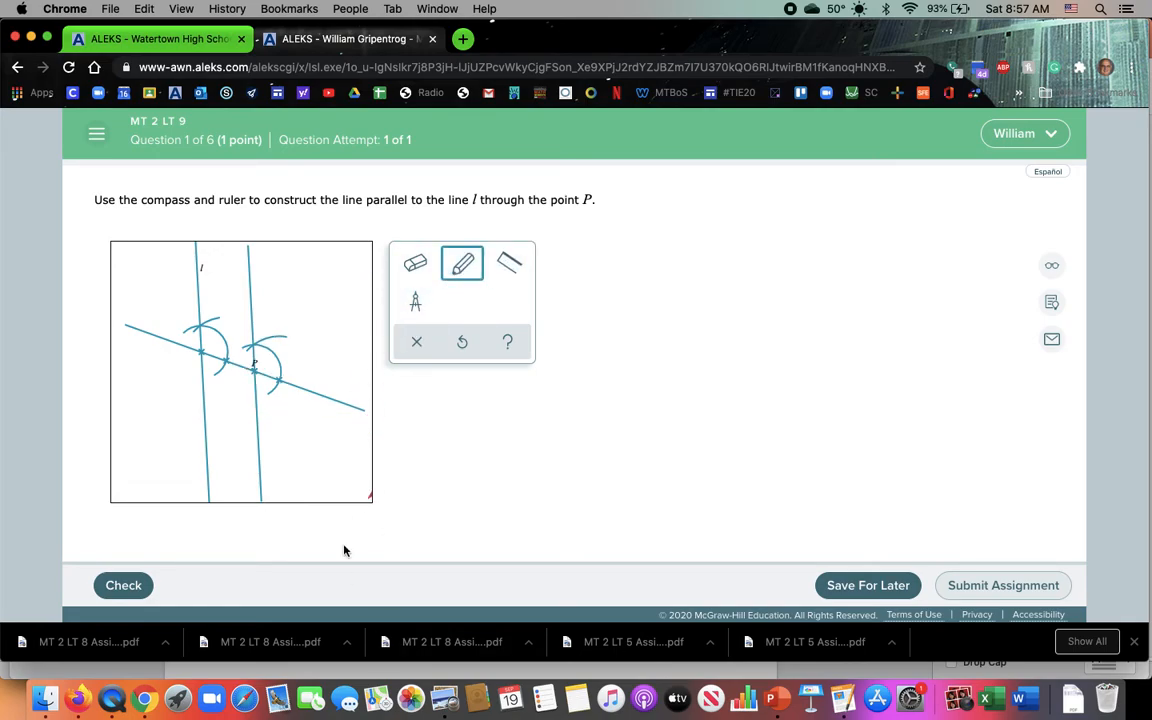
{"action": "mouse_move", "coordinate": [308, 488]}
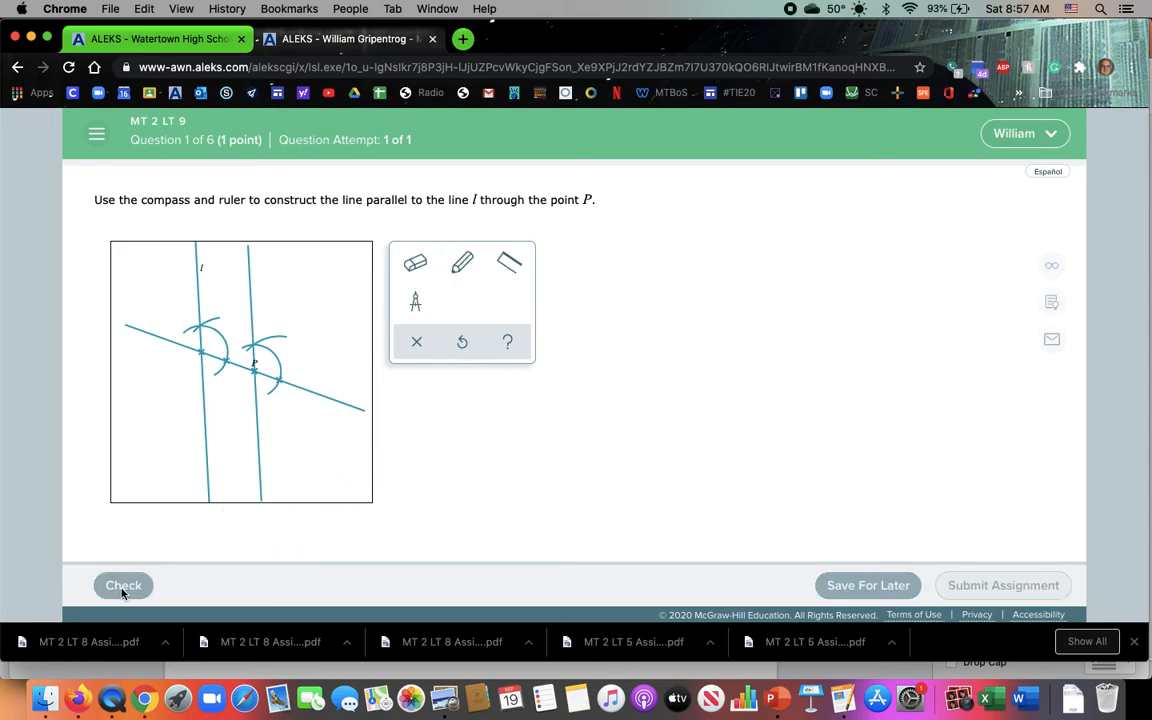
{"action": "left_click", "coordinate": [124, 584]}
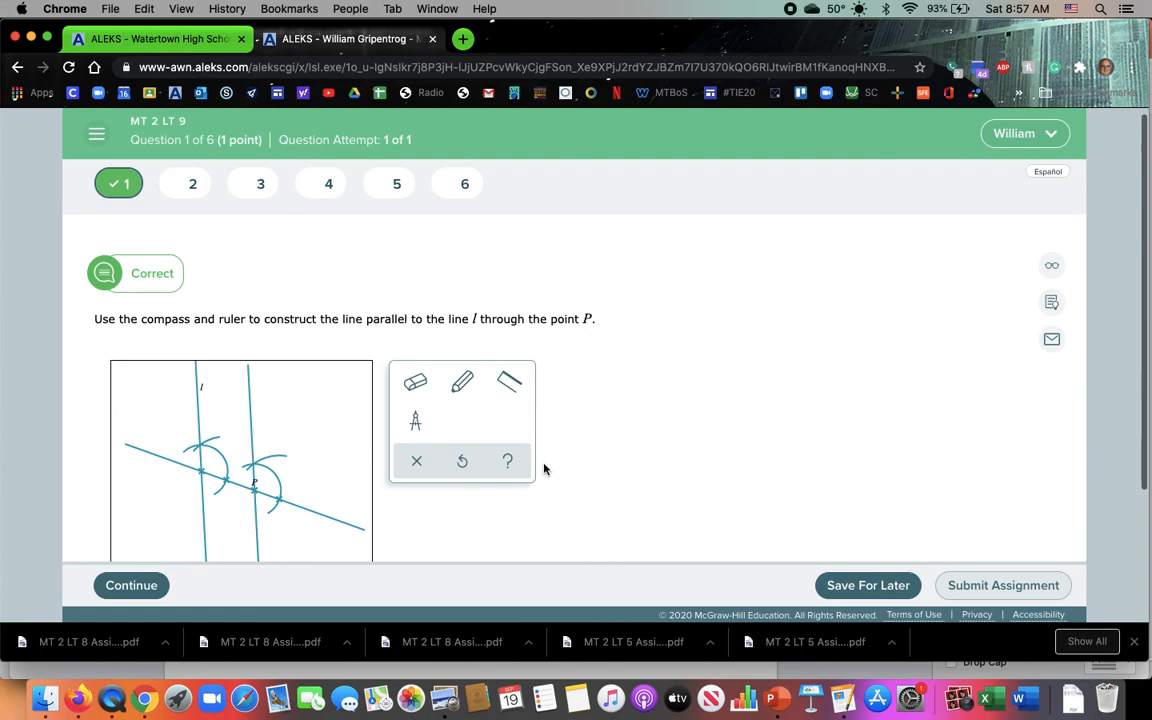